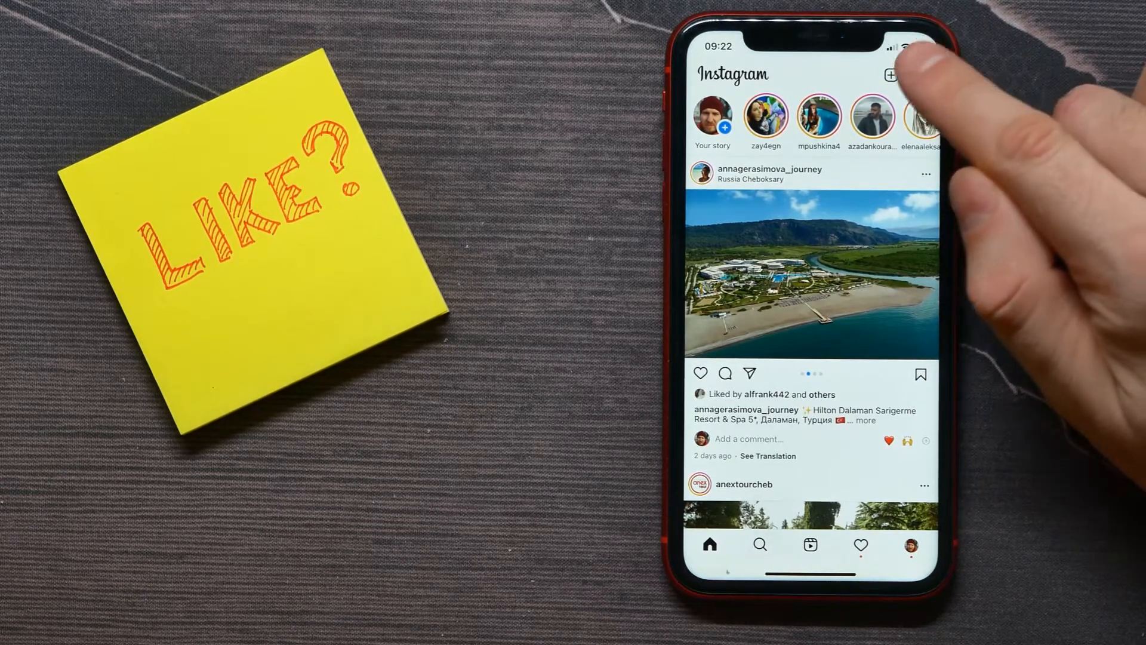
Go from the home feed to the Direct Messages inbox via the paper-plane icon.
click(893, 75)
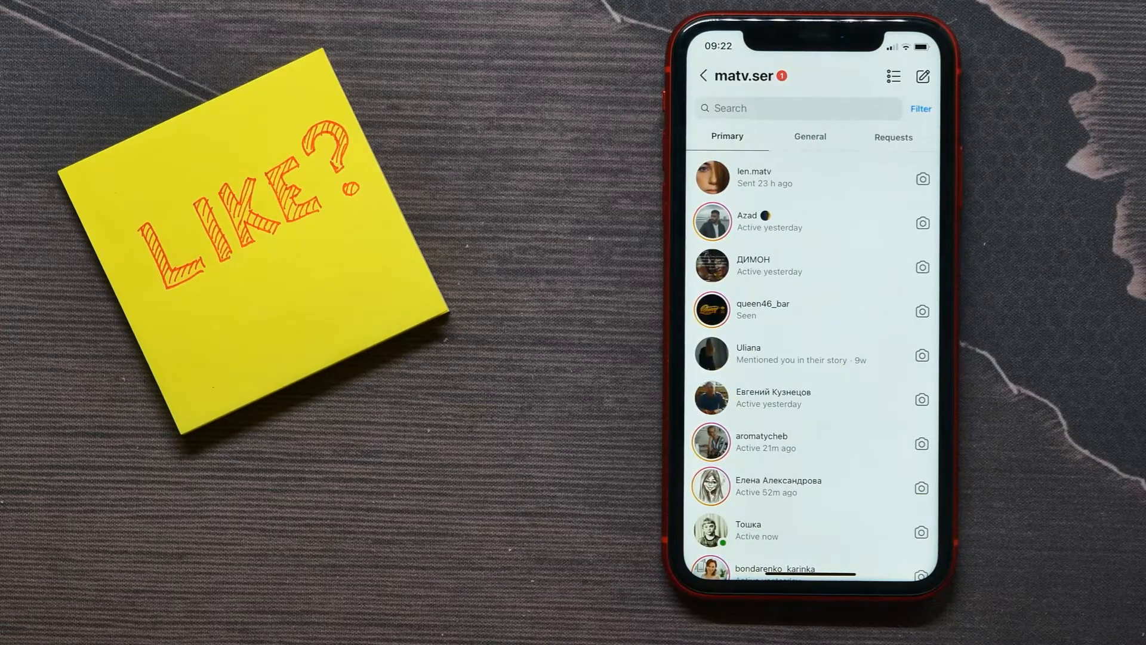
click(746, 177)
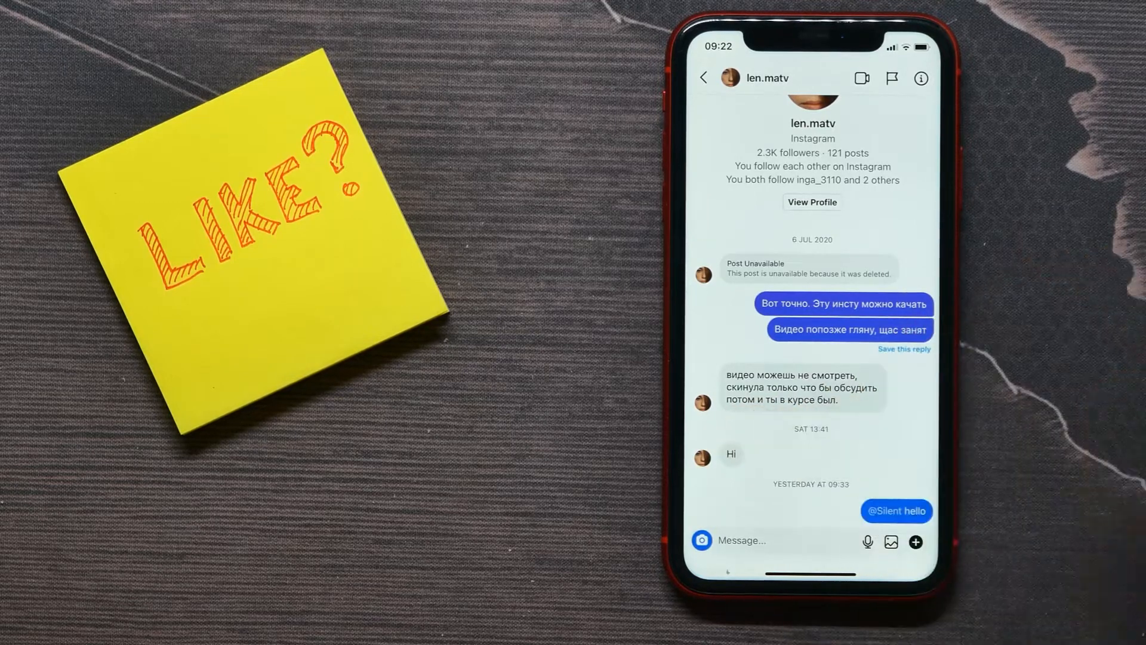
click(852, 329)
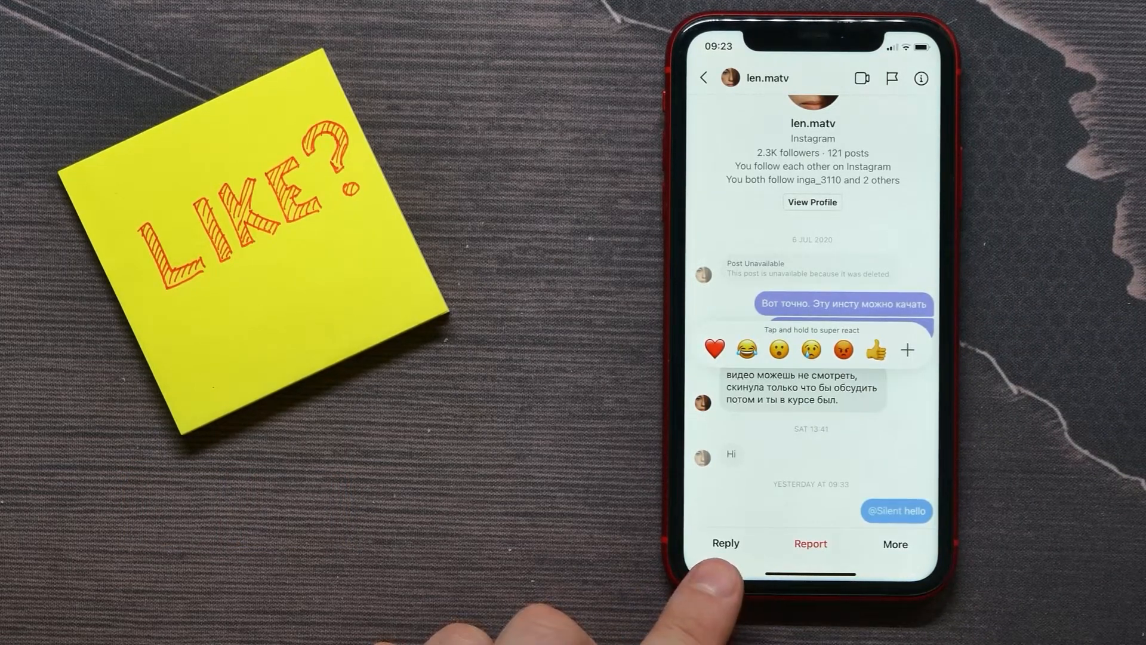
click(725, 543)
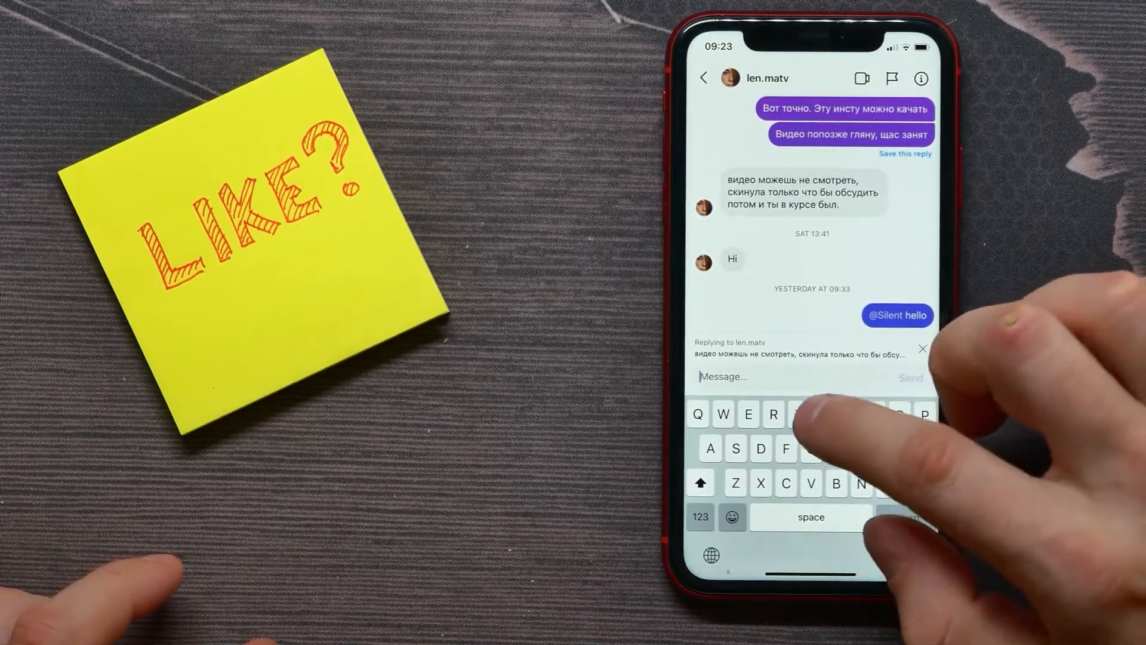
text(Thats my reply)
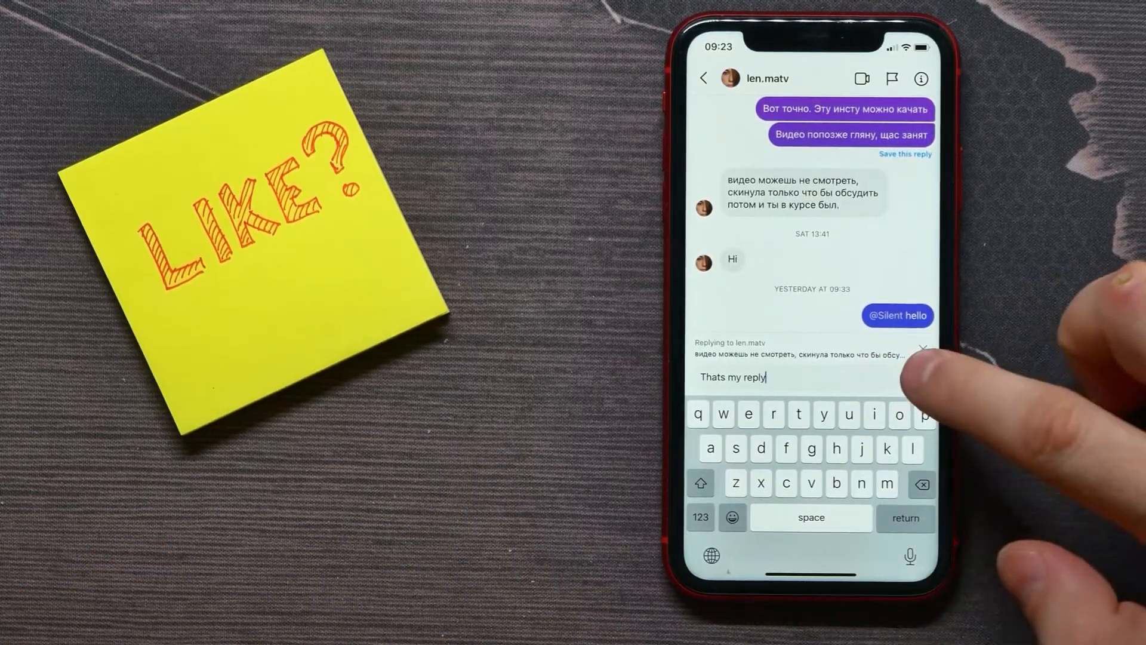